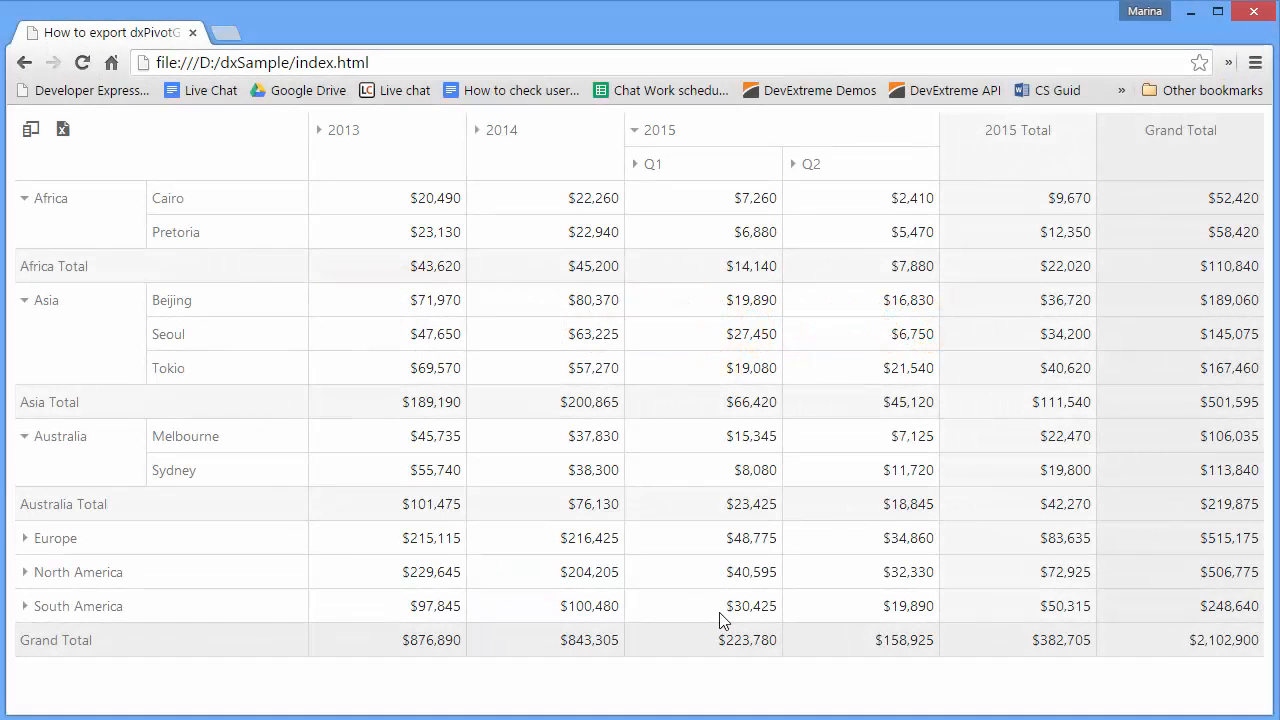
Step: Export the sales pivot grid to Sales.xlsx and open the downloaded file in Excel
{"action": "left_click", "coordinate": [62, 129]}
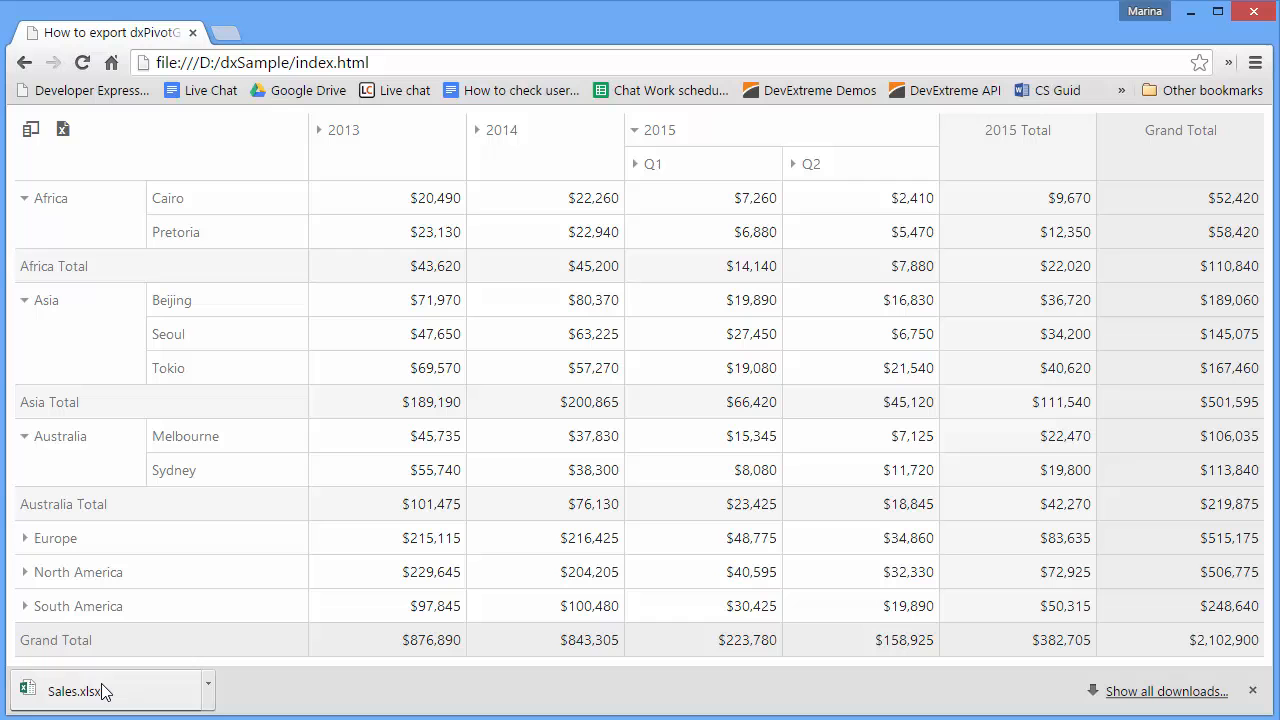
{"action": "left_click", "coordinate": [100, 691]}
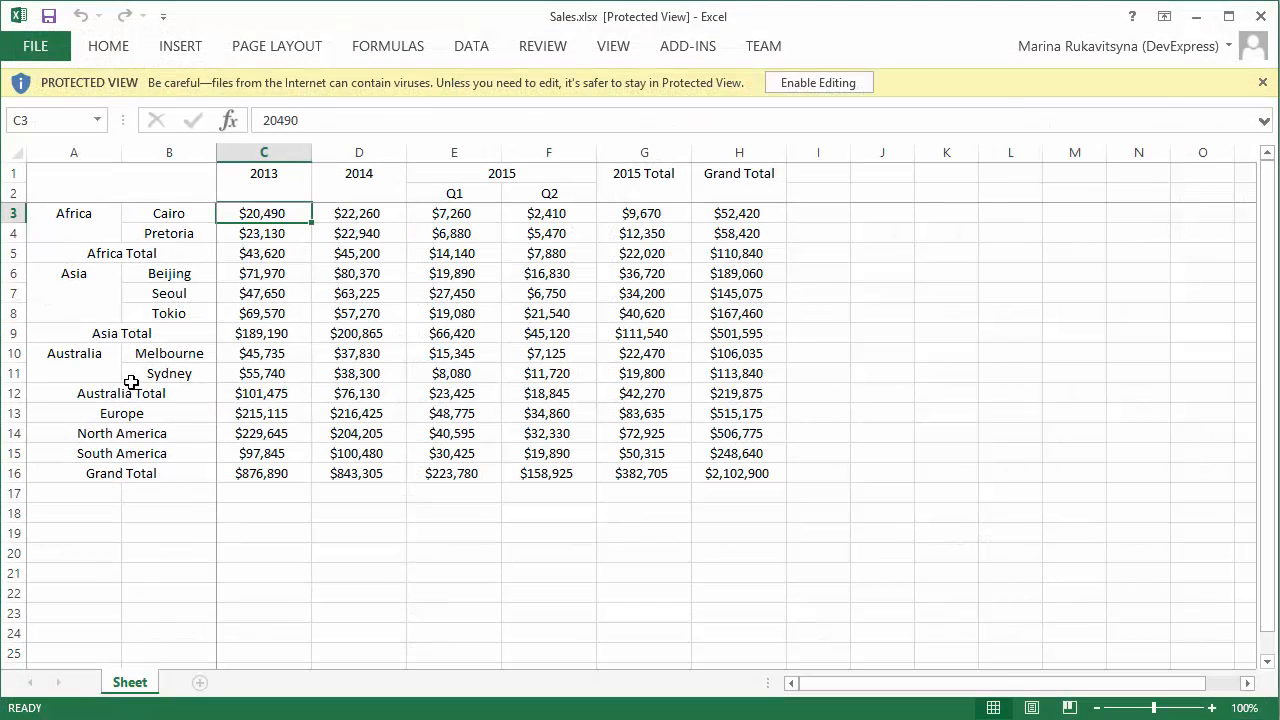
Step: Inspect the Africa Total row and other cells in the exported Sales.xlsx table
{"action": "left_click", "coordinate": [120, 253]}
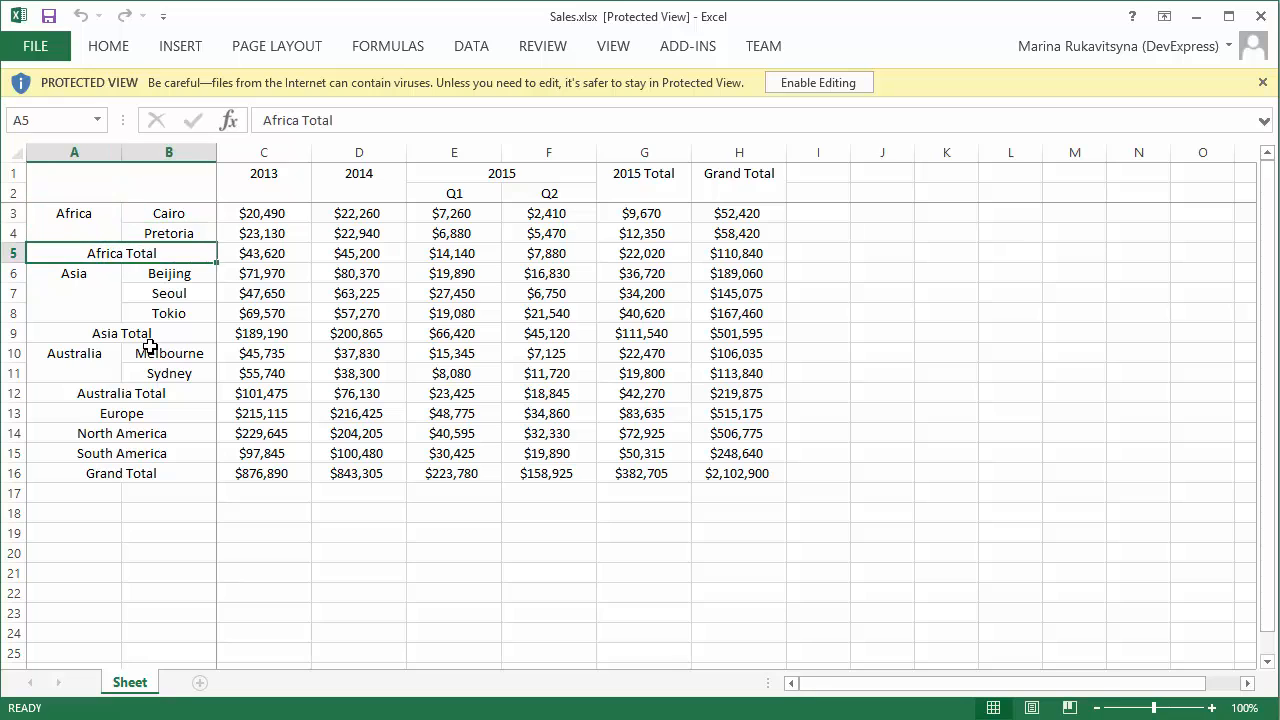
{"action": "left_click", "coordinate": [643, 173]}
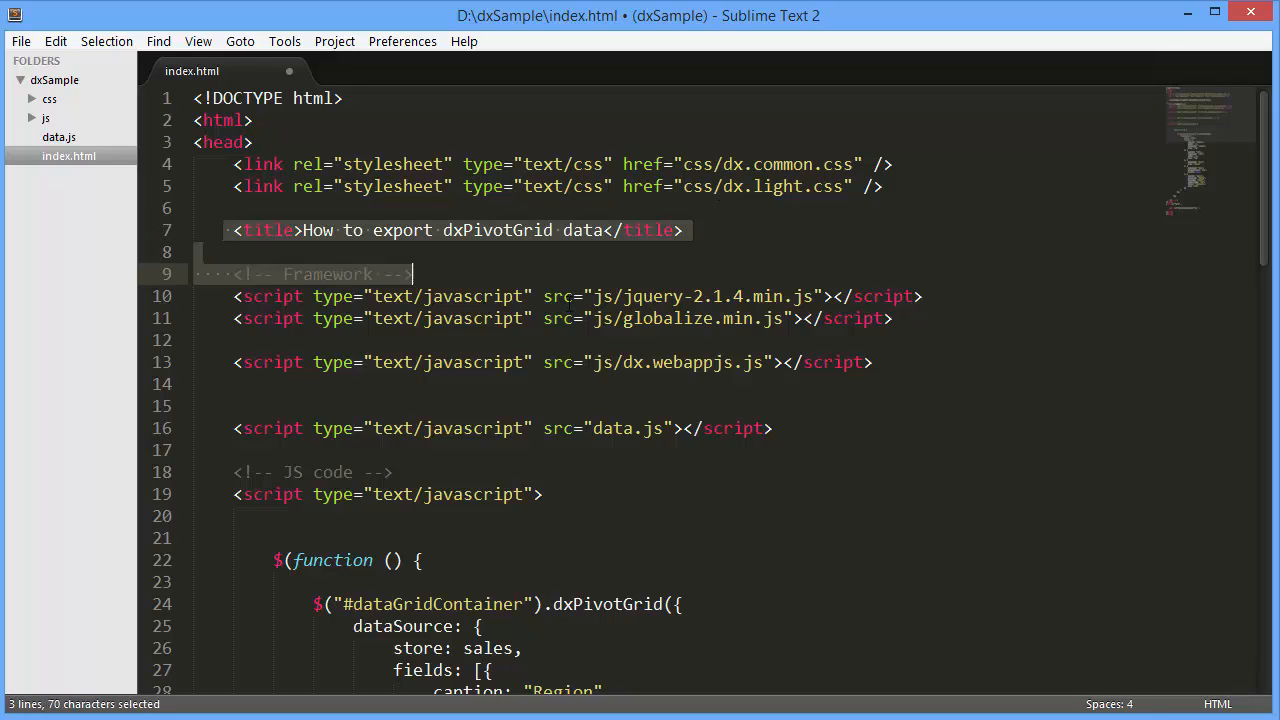
{"action": "scroll", "scroll_direction": "down", "scroll_amount": 3}
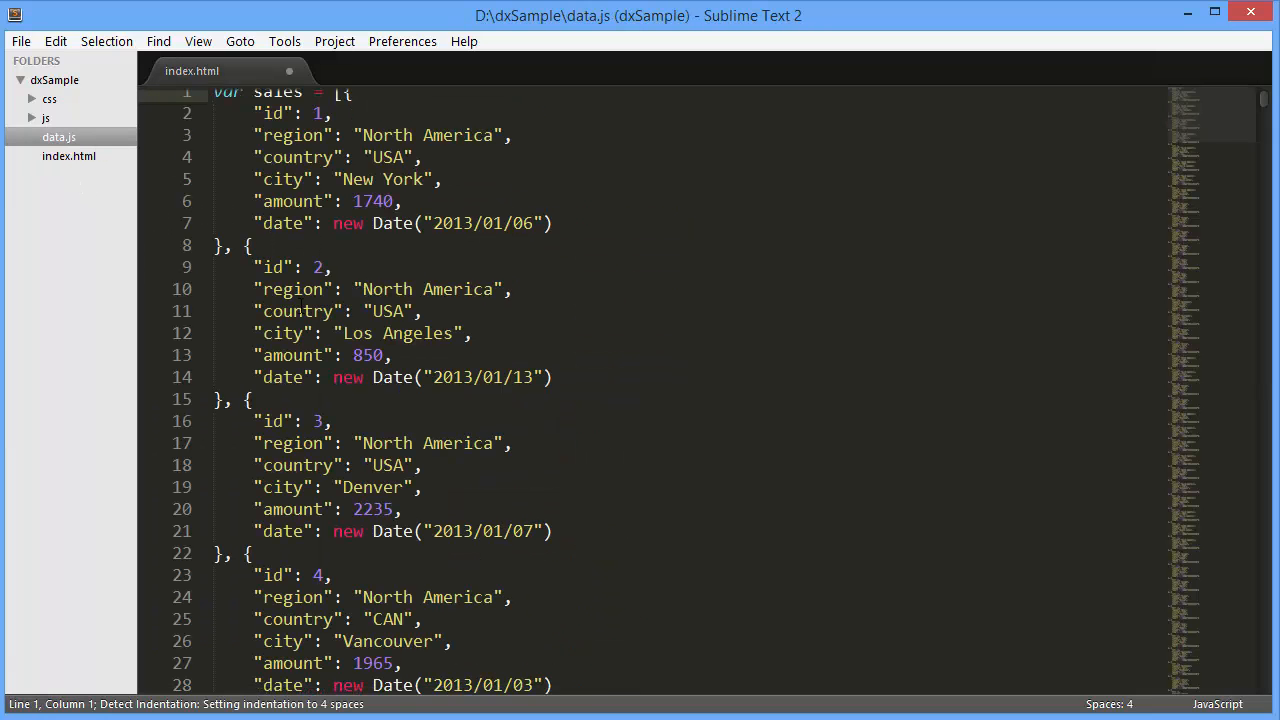
{"action": "scroll", "scroll_direction": "down", "scroll_amount": 3}
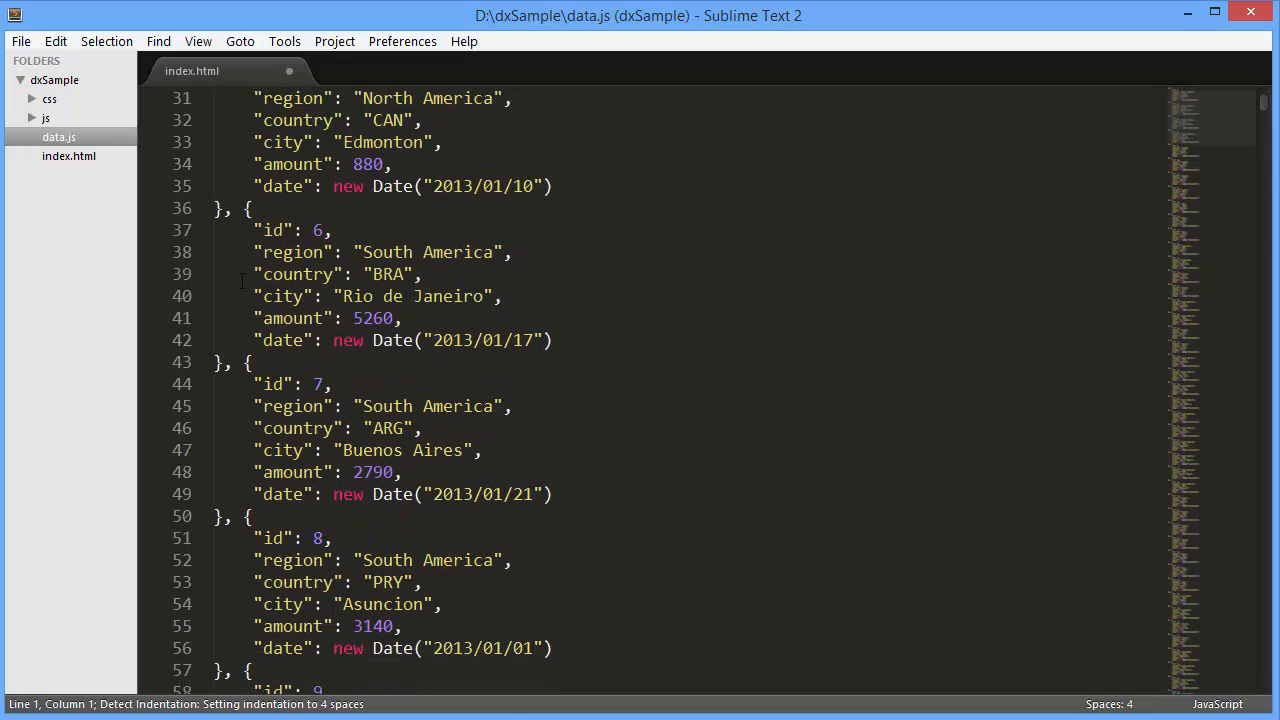
{"action": "left_click", "coordinate": [68, 156]}
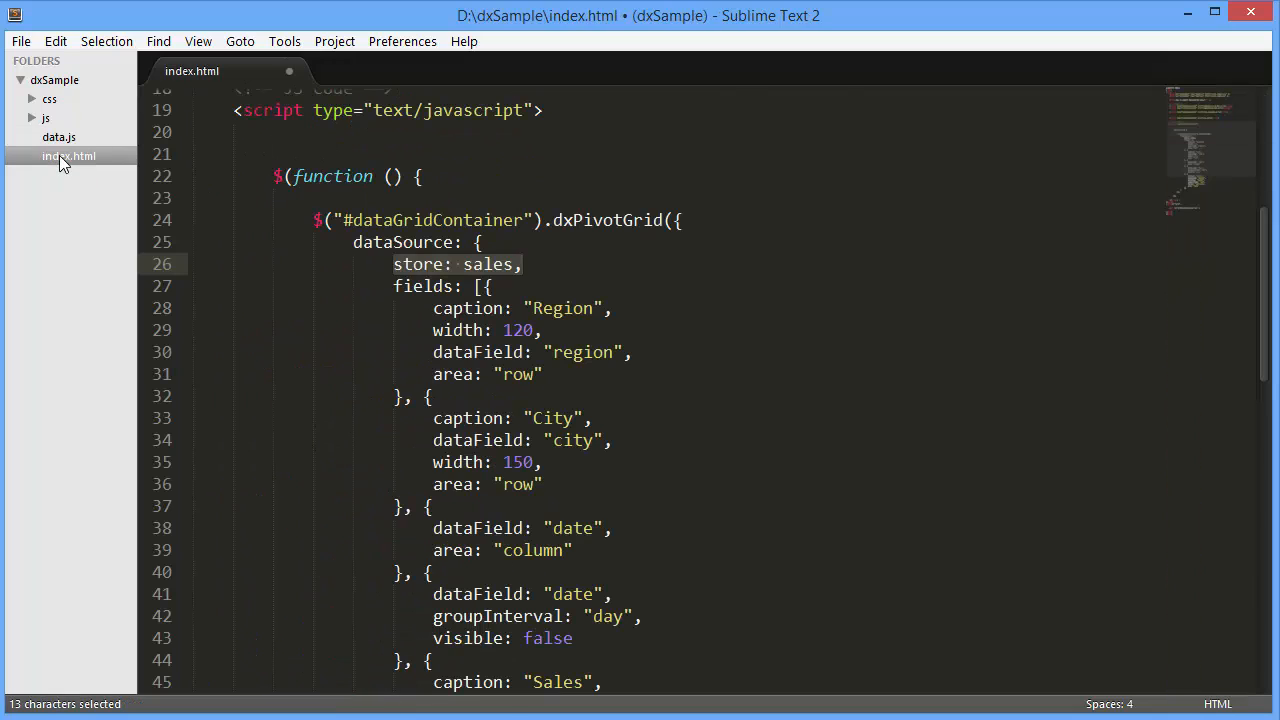
{"action": "scroll", "scroll_direction": "up", "scroll_amount": 3}
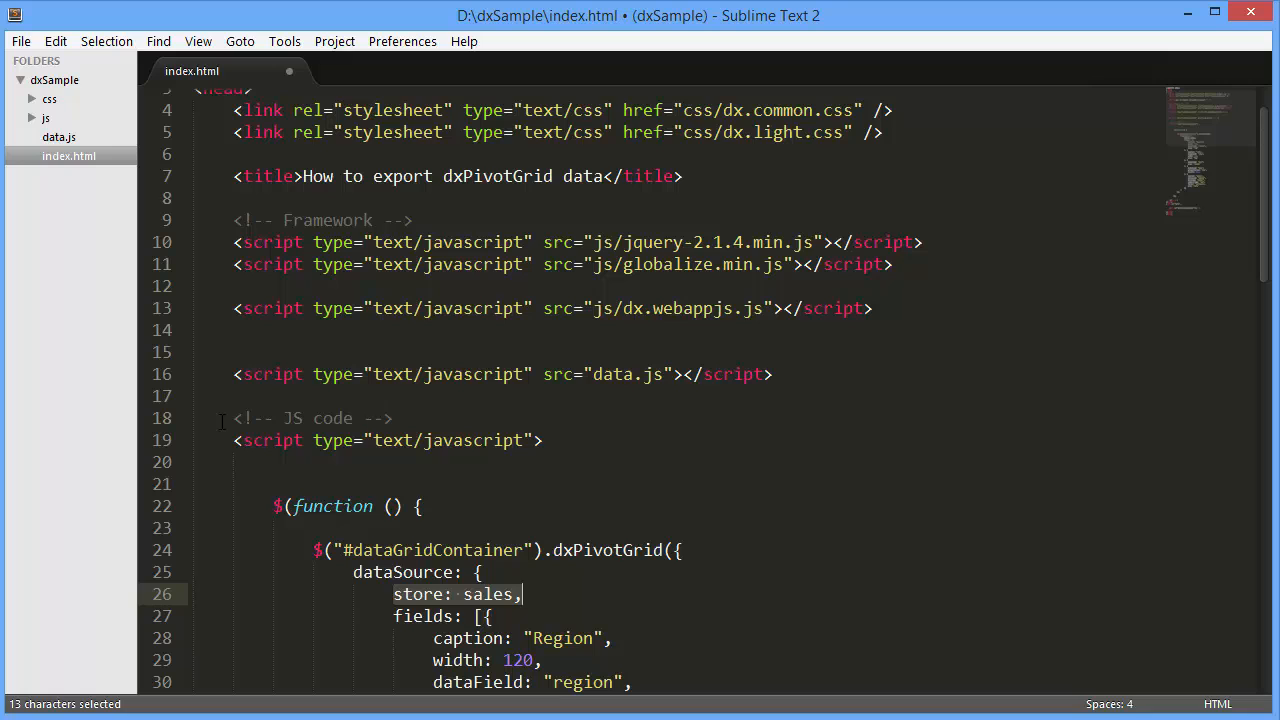
{"action": "scroll", "scroll_direction": "up", "scroll_amount": 3}
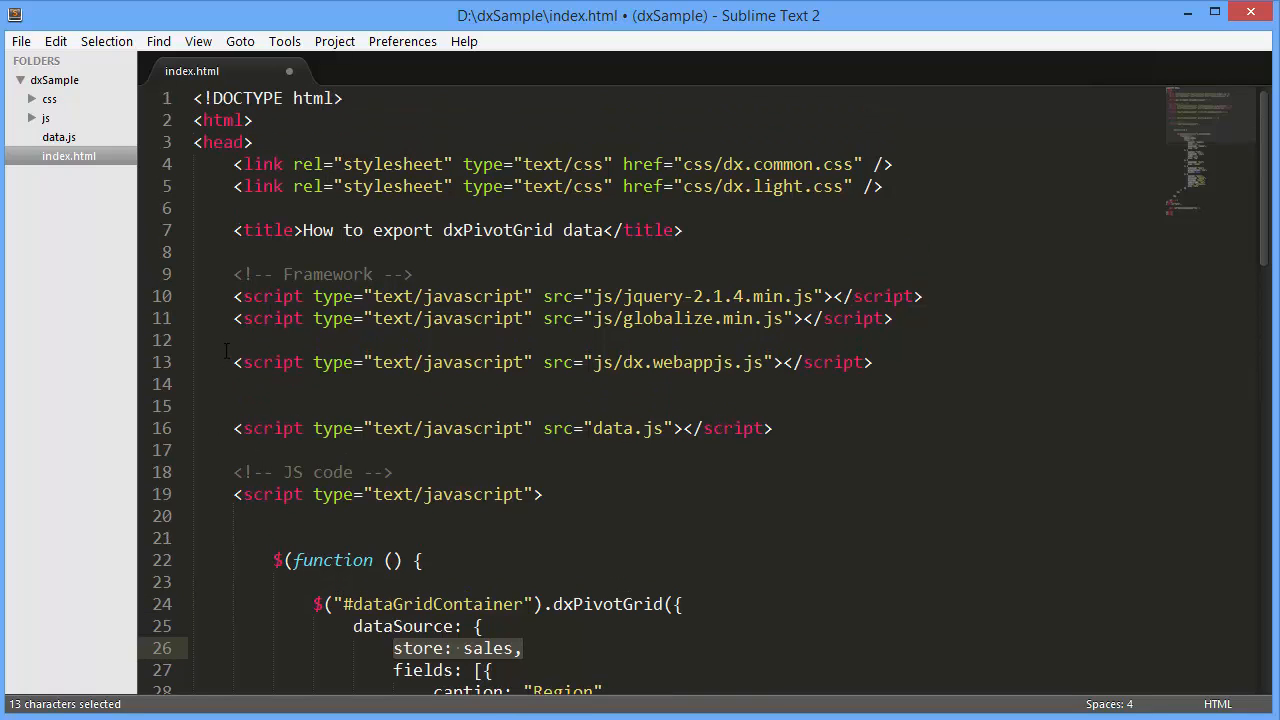
Step: Add a js/jszip.min.js script tag and an export: {} option to dxPivotGrid
{"action": "type", "text": "<script type=\"text/javascript\" src=\"js/jszip.min.js\"></script>"}
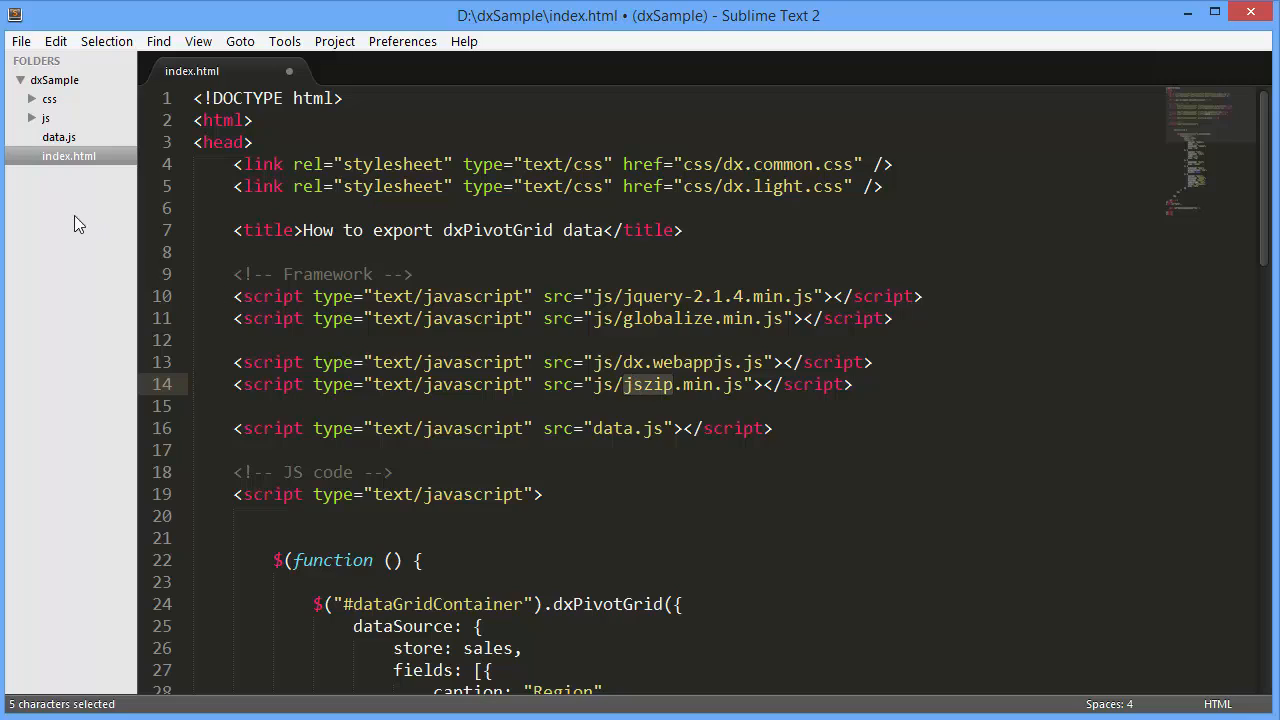
{"action": "left_click", "coordinate": [46, 118]}
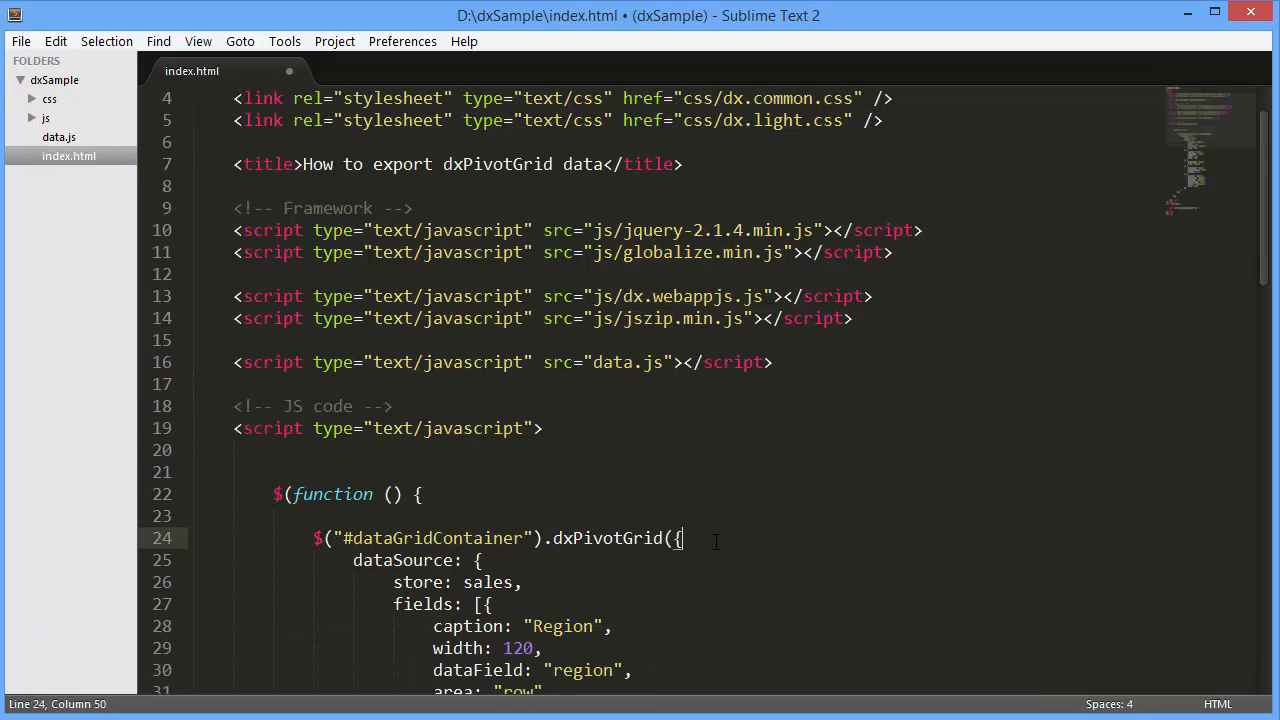
{"action": "type", "text": "export: {}"}
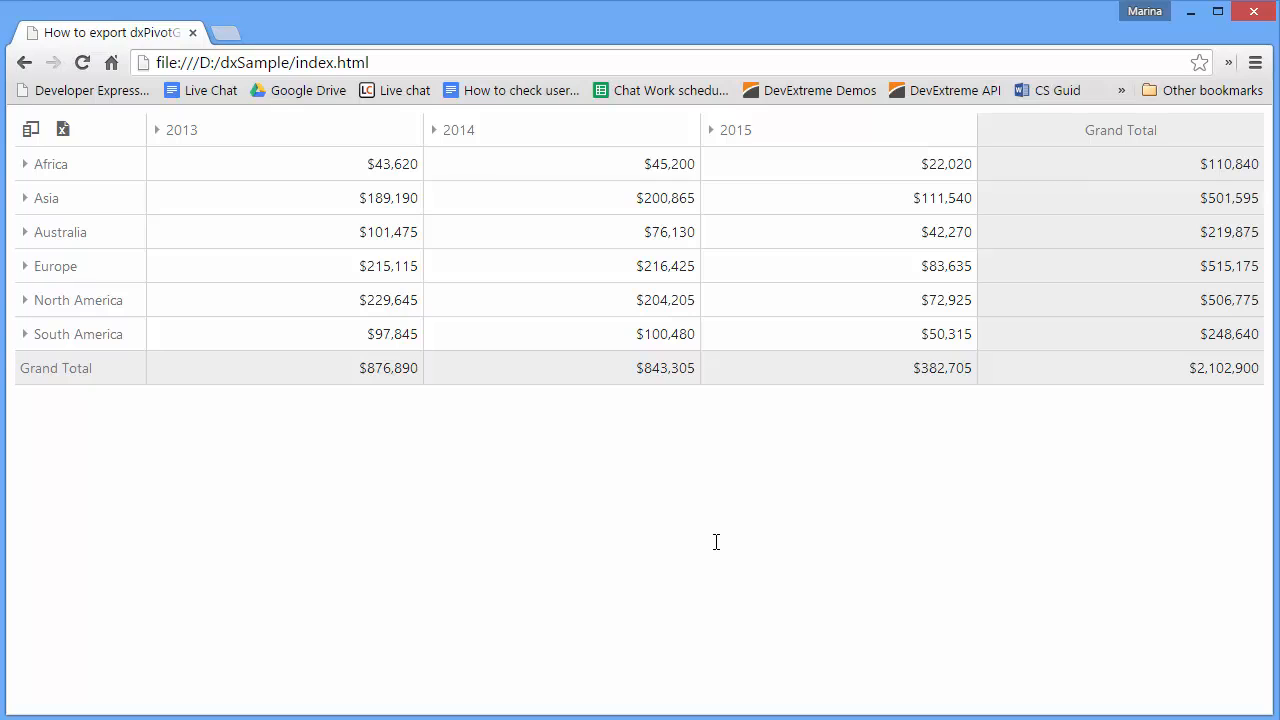
{"action": "mouse_move", "coordinate": [715, 549]}
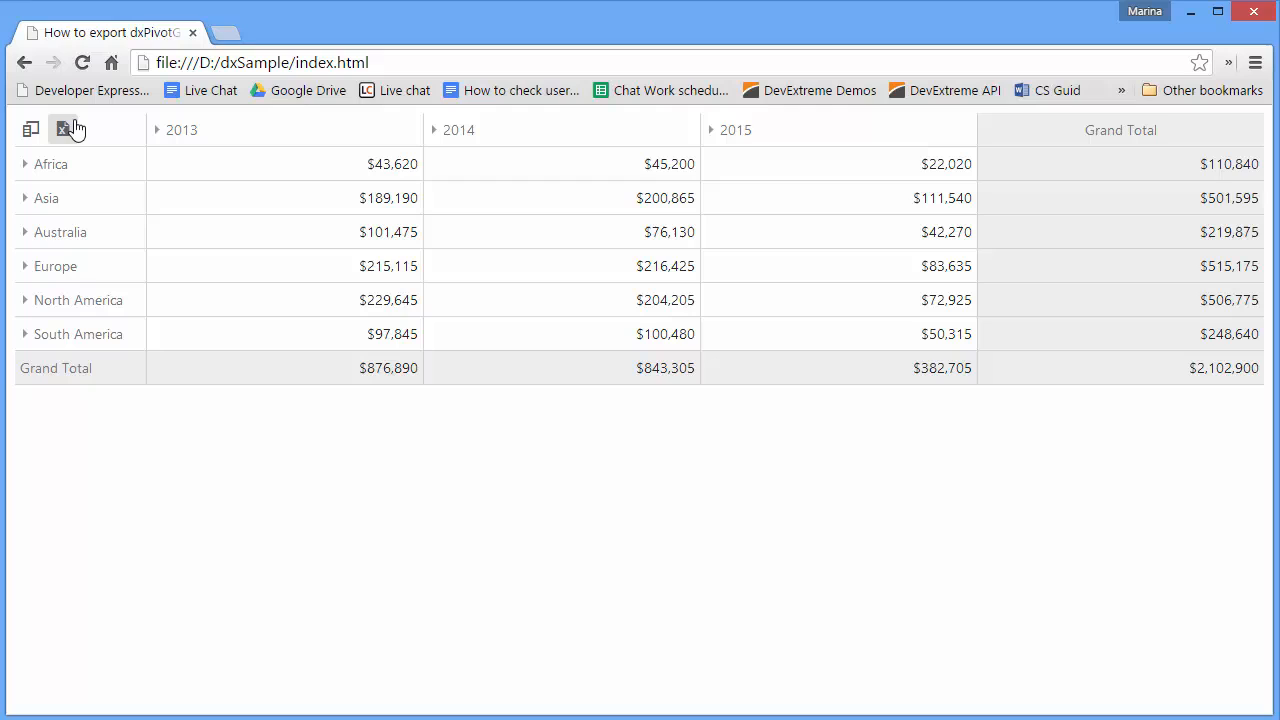
Step: Export the collapsed regional yearly pivot grid to PivotGrid.xlsx and open it
{"action": "left_click", "coordinate": [66, 129]}
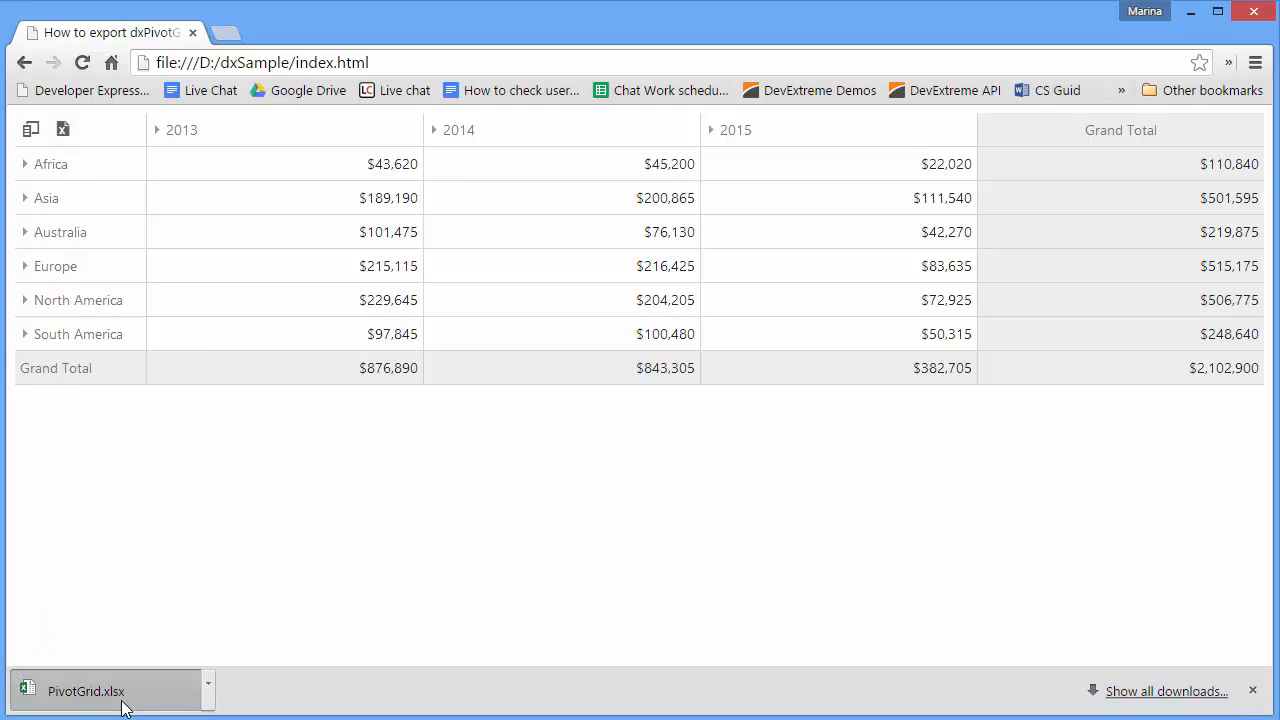
{"action": "left_click", "coordinate": [85, 691]}
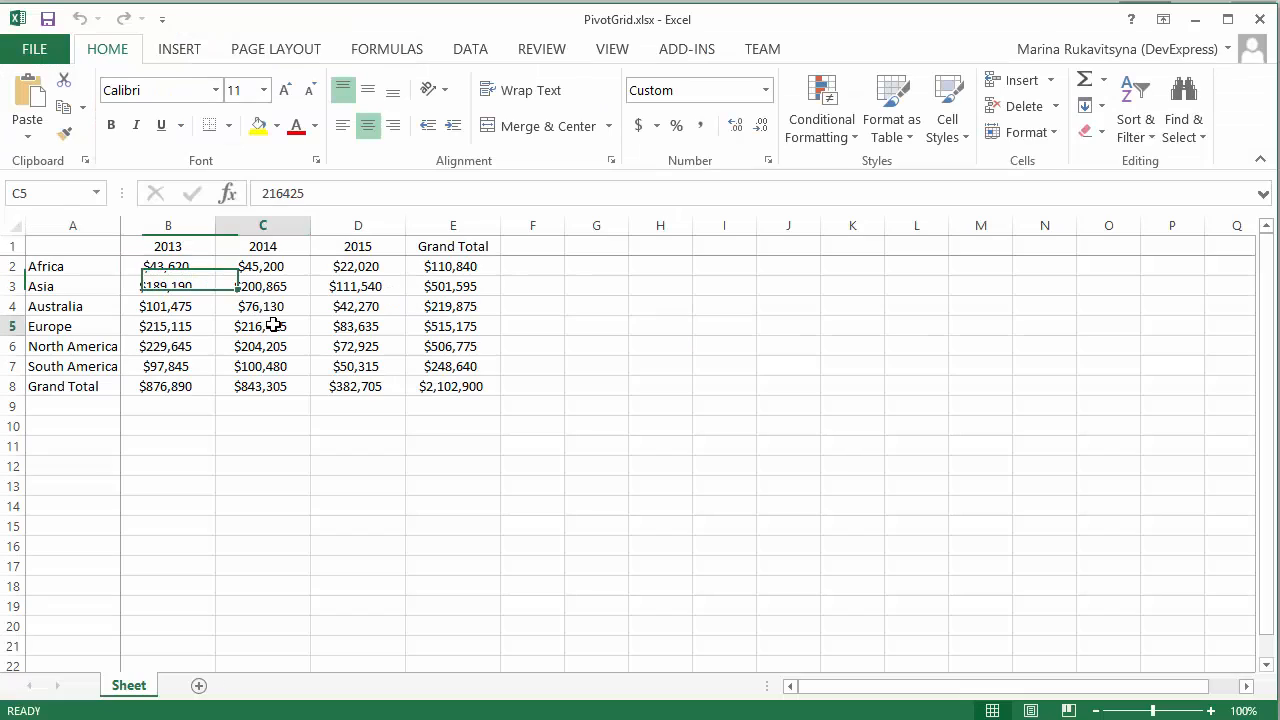
Step: Check the 2013 Grand Total and other exported values, then save index.html
{"action": "left_click", "coordinate": [167, 386]}
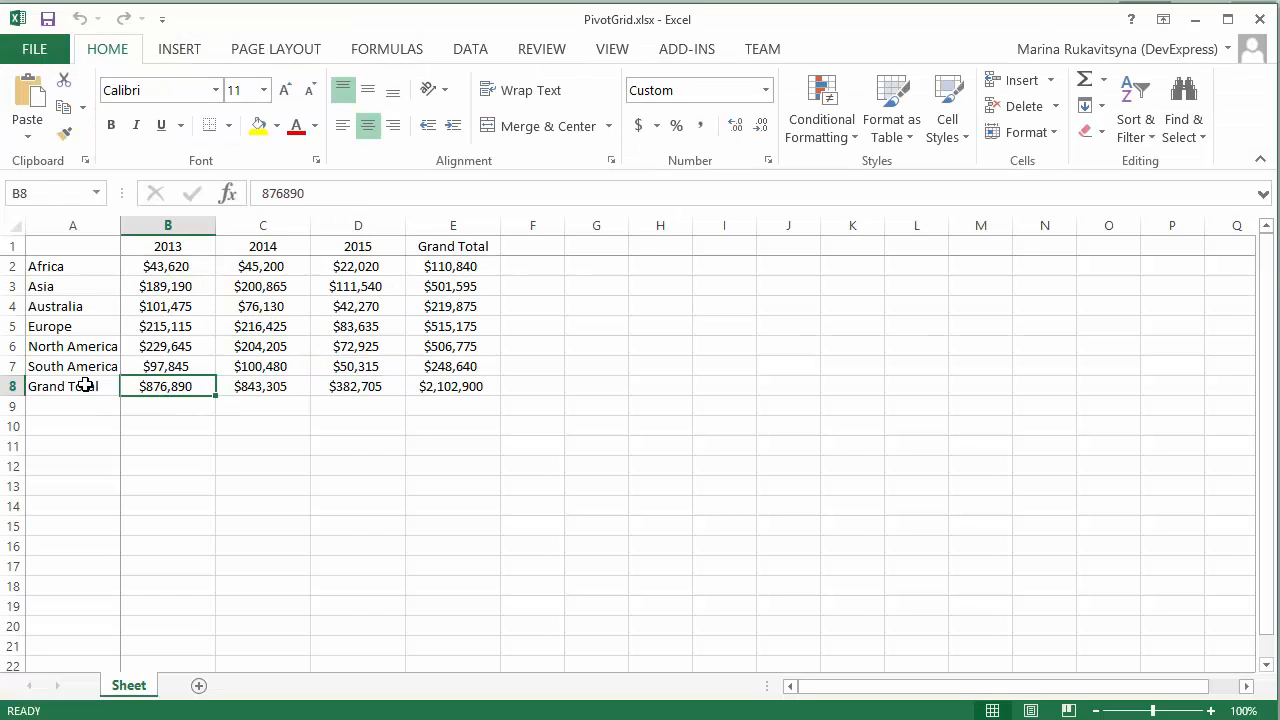
{"action": "left_click", "coordinate": [453, 287]}
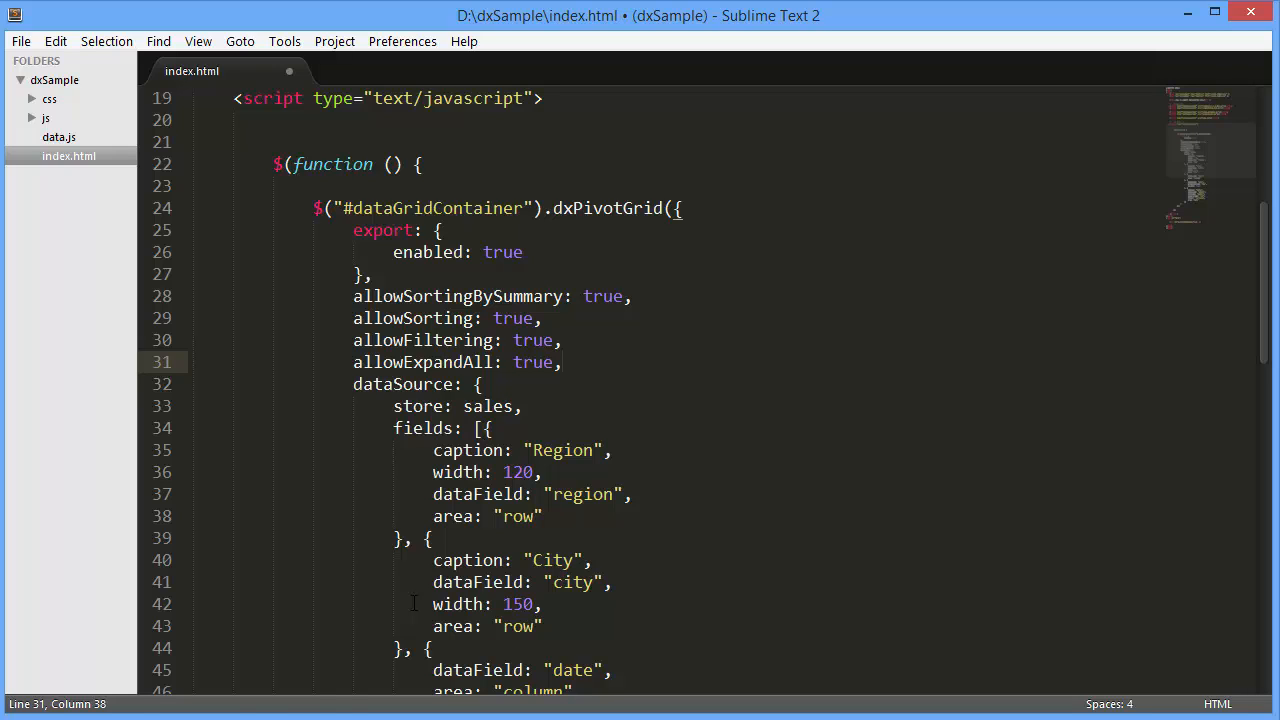
{"action": "key", "text": "ctrl+s"}
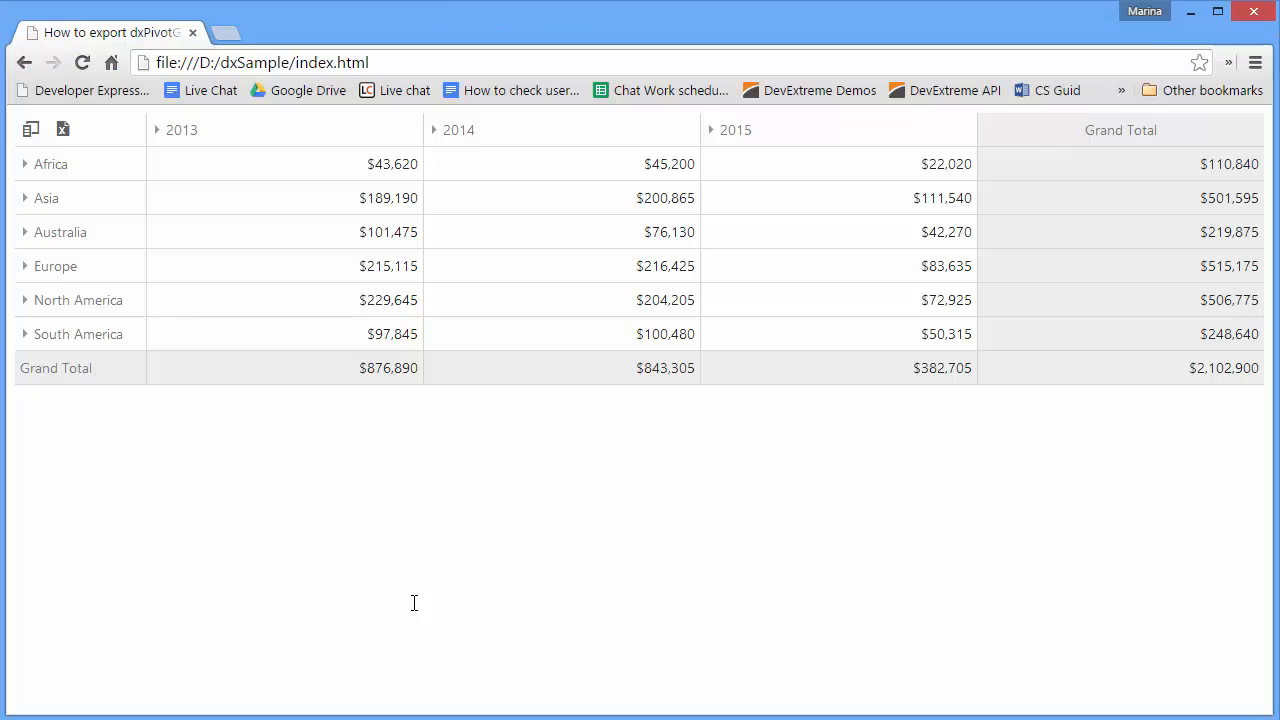
Step: Filter Africa out of the Region field using the Field Chooser
{"action": "left_click", "coordinate": [82, 62]}
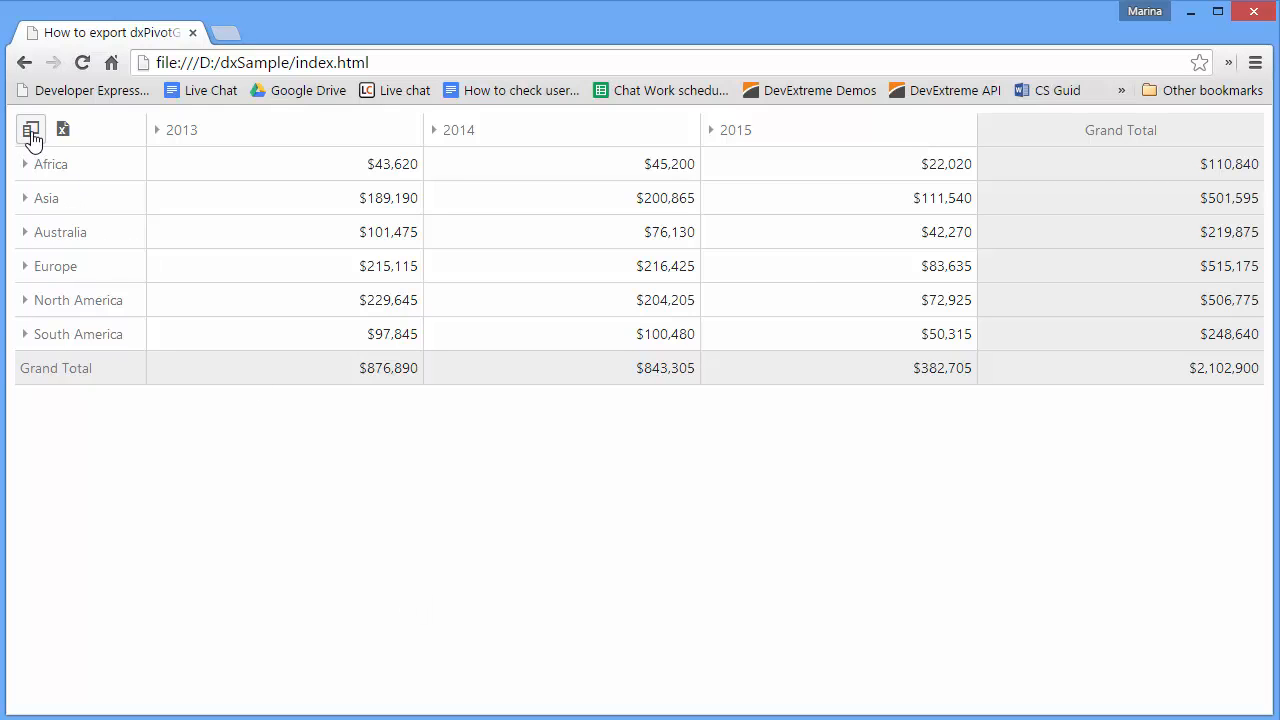
{"action": "left_click", "coordinate": [31, 128]}
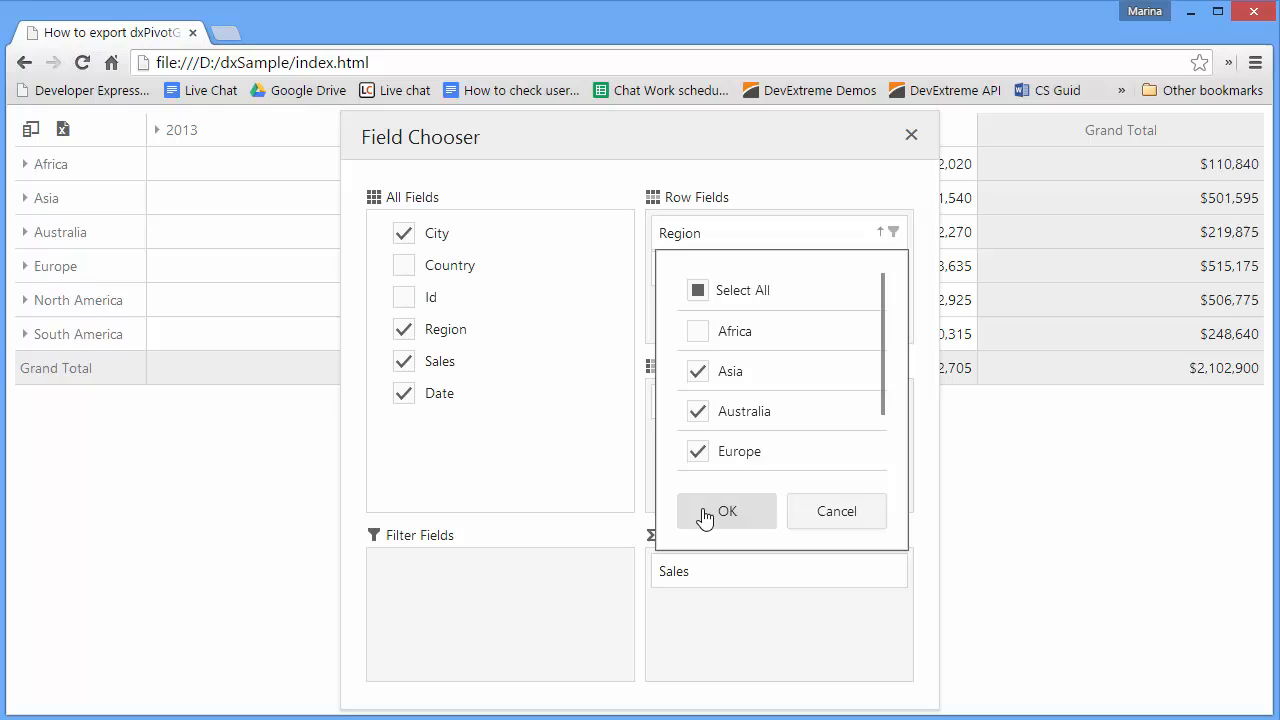
{"action": "left_click", "coordinate": [727, 511]}
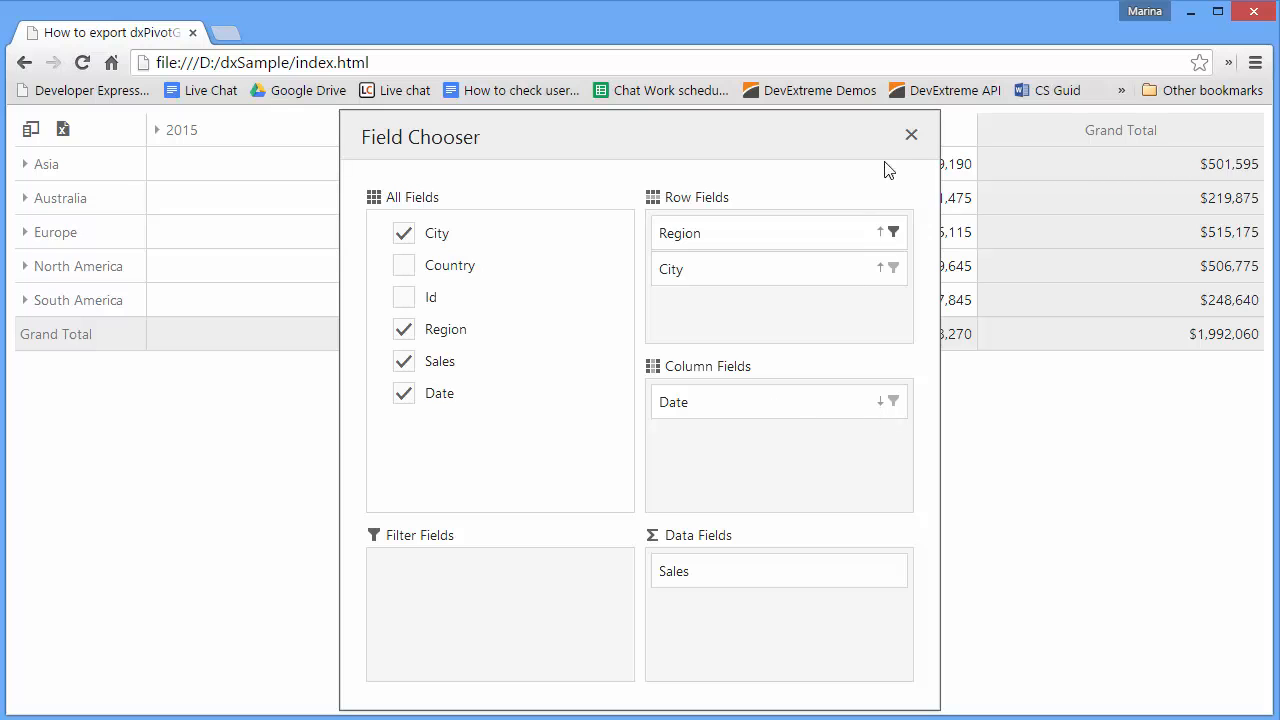
{"action": "left_click", "coordinate": [910, 134]}
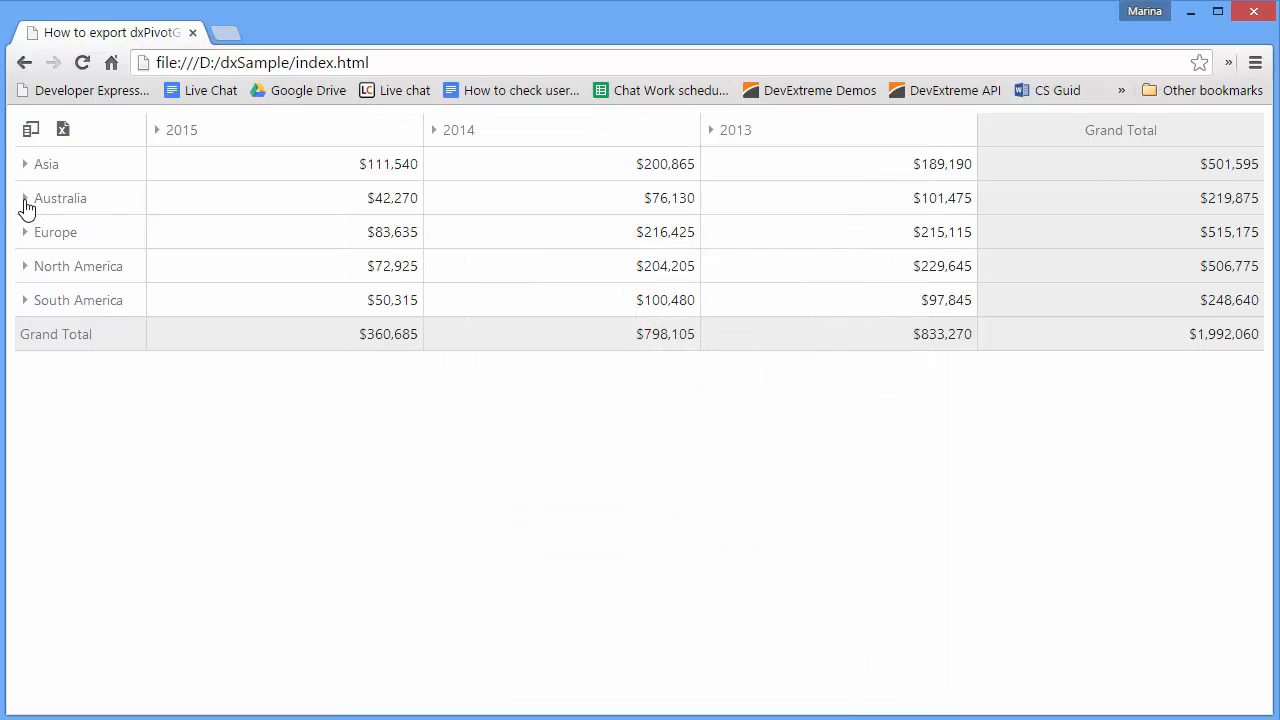
Step: Expand Asia into cities and 2014 into quarters, then export to Excel
{"action": "left_click", "coordinate": [24, 164]}
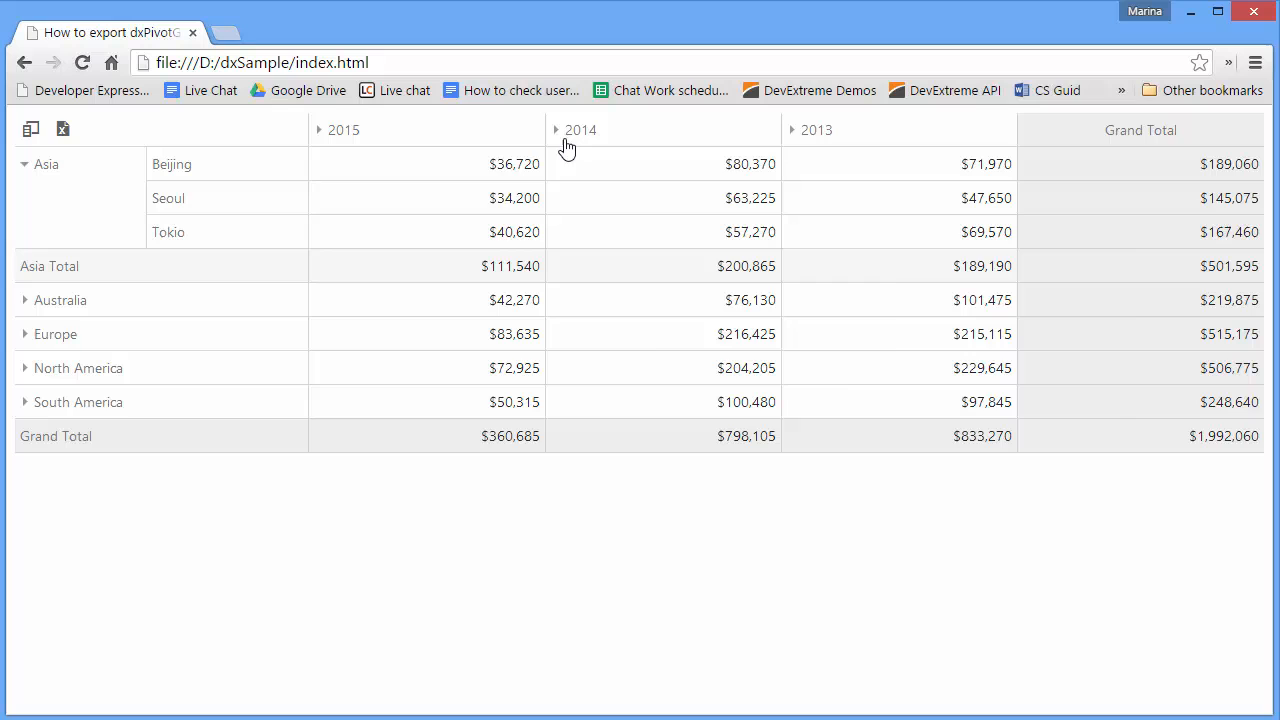
{"action": "left_click", "coordinate": [556, 130]}
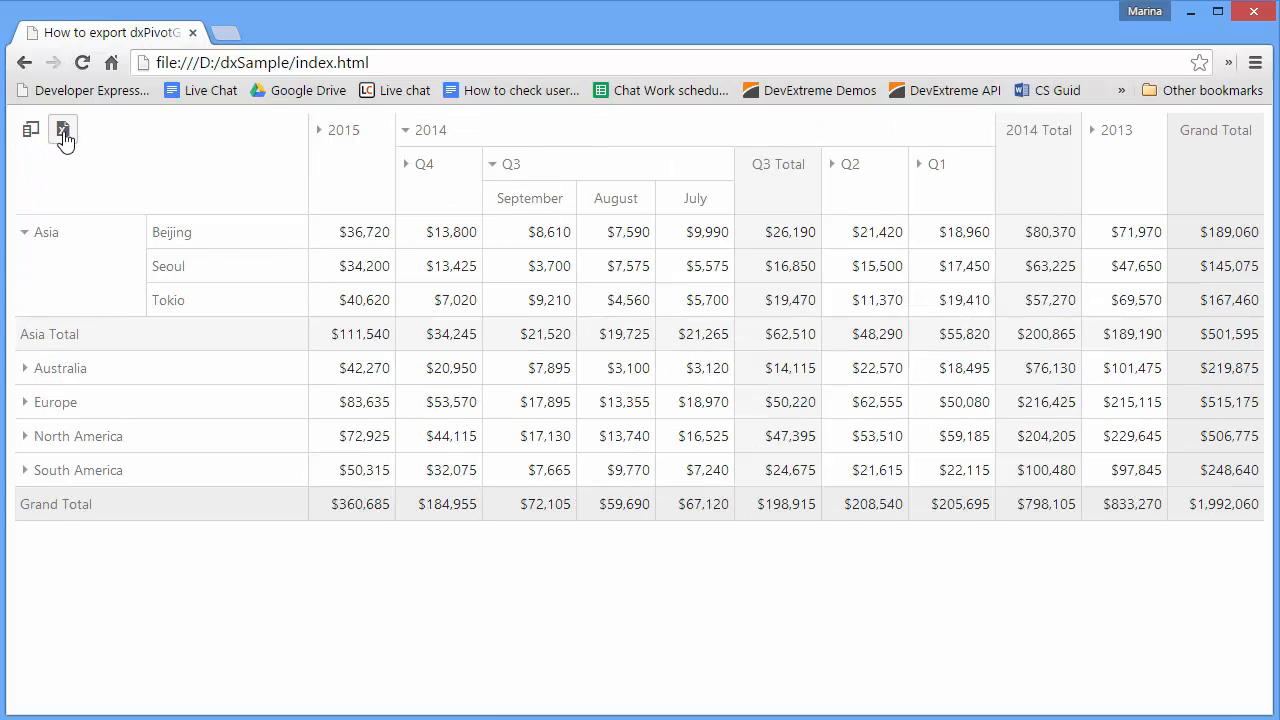
{"action": "left_click", "coordinate": [63, 131]}
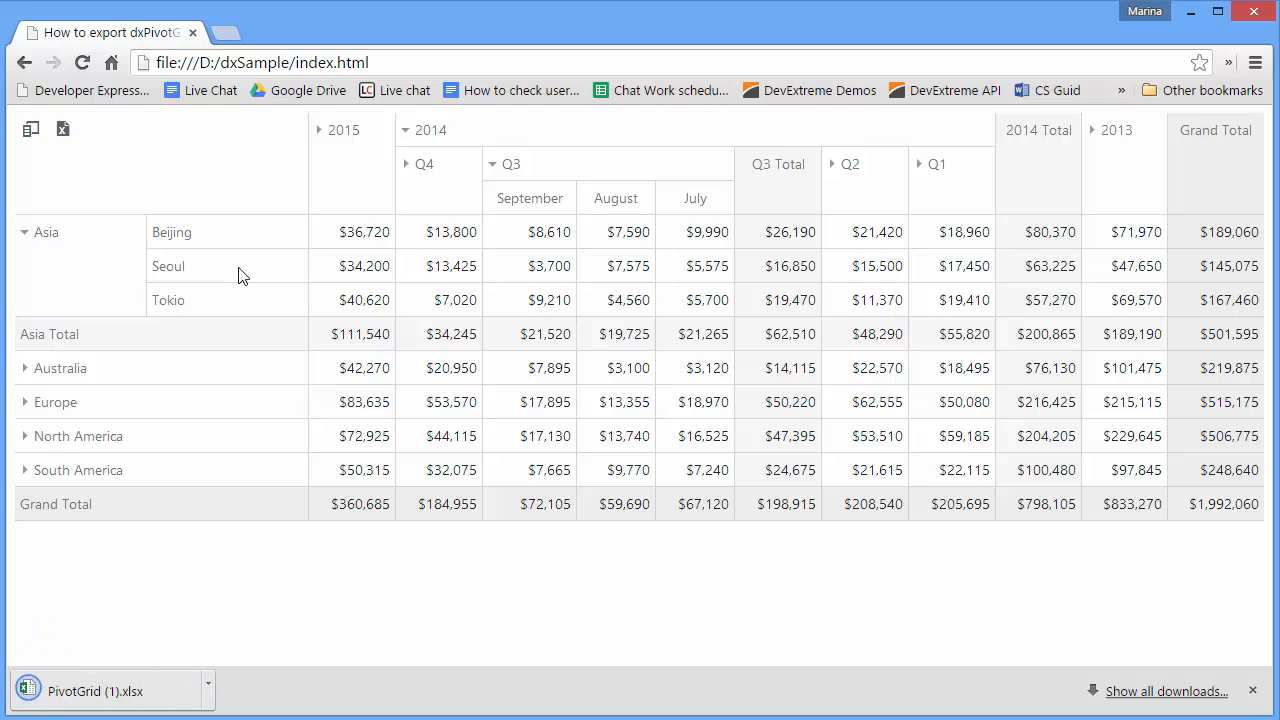
{"action": "mouse_move", "coordinate": [231, 314]}
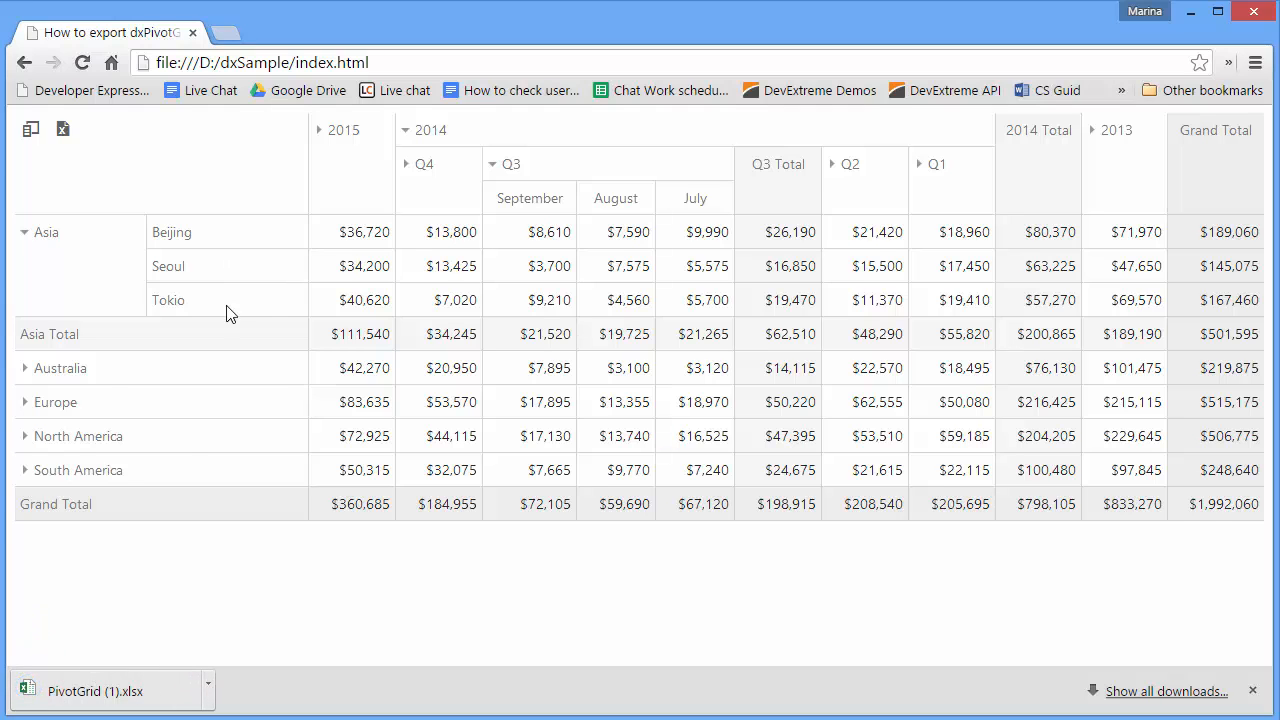
Step: Open PivotGrid (1).xlsx and inspect the merged Q4 header and other cells
{"action": "left_click", "coordinate": [95, 691]}
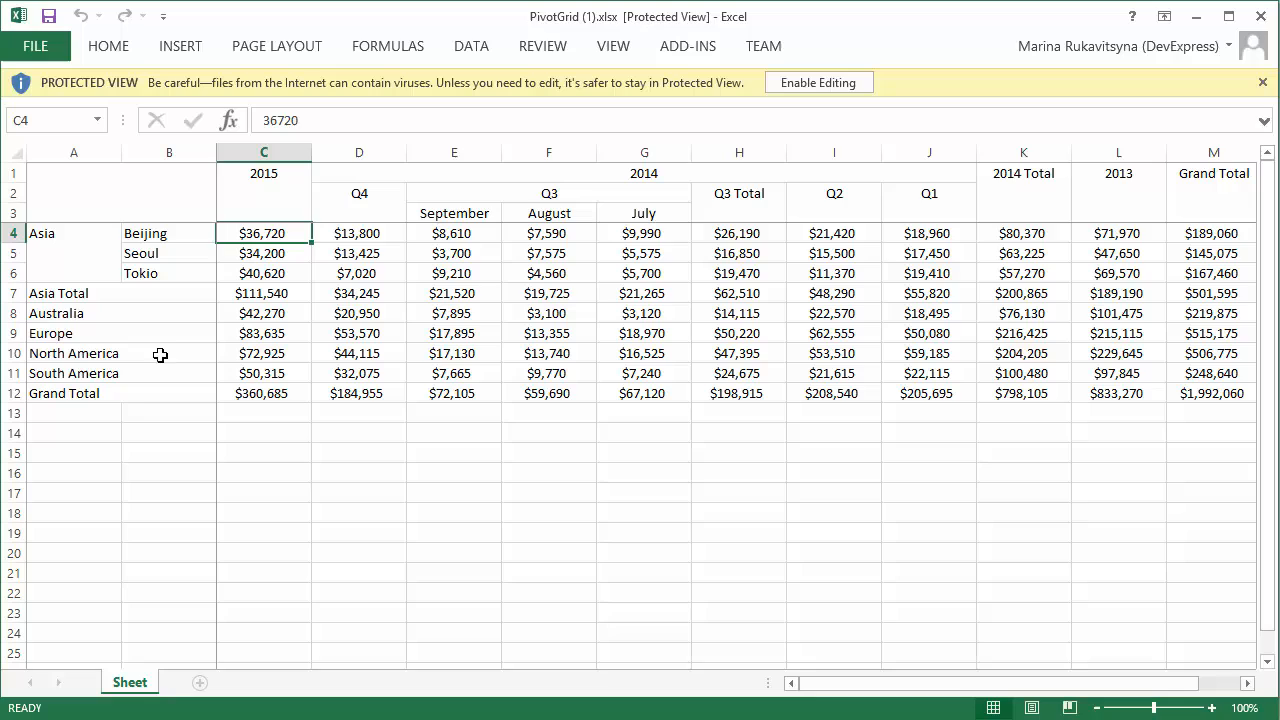
{"action": "left_click", "coordinate": [358, 200]}
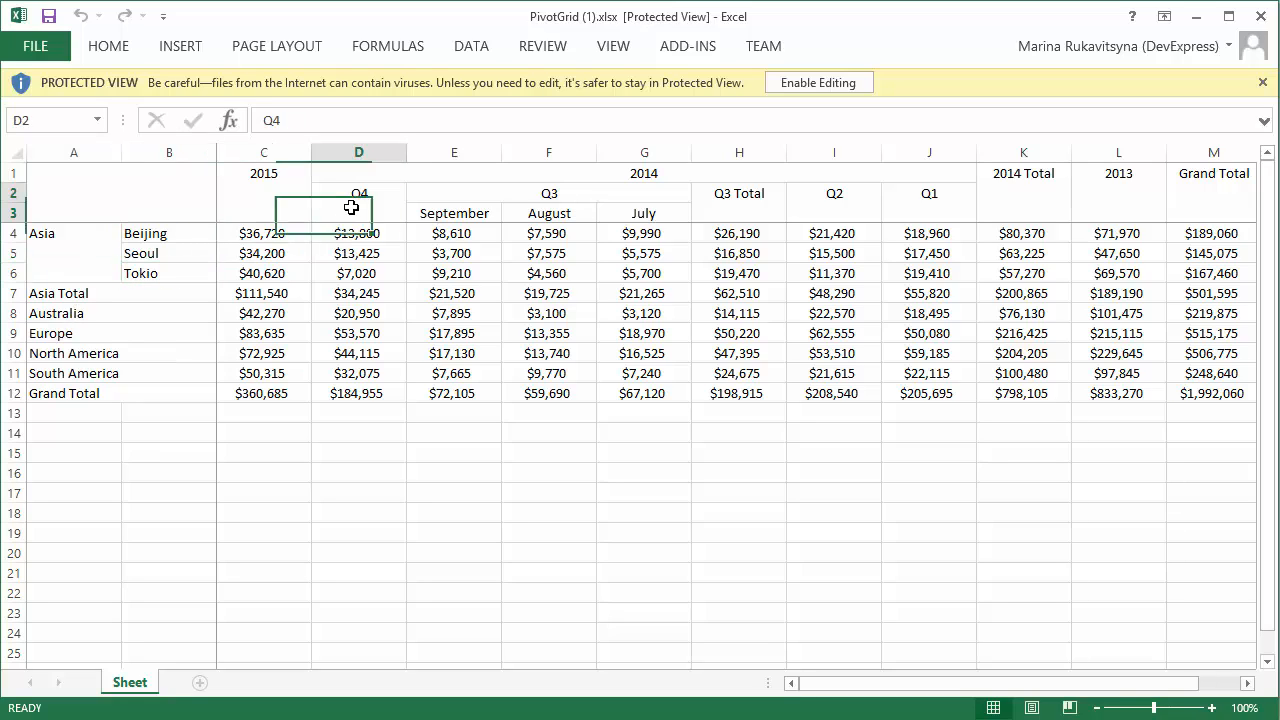
{"action": "left_click", "coordinate": [738, 193]}
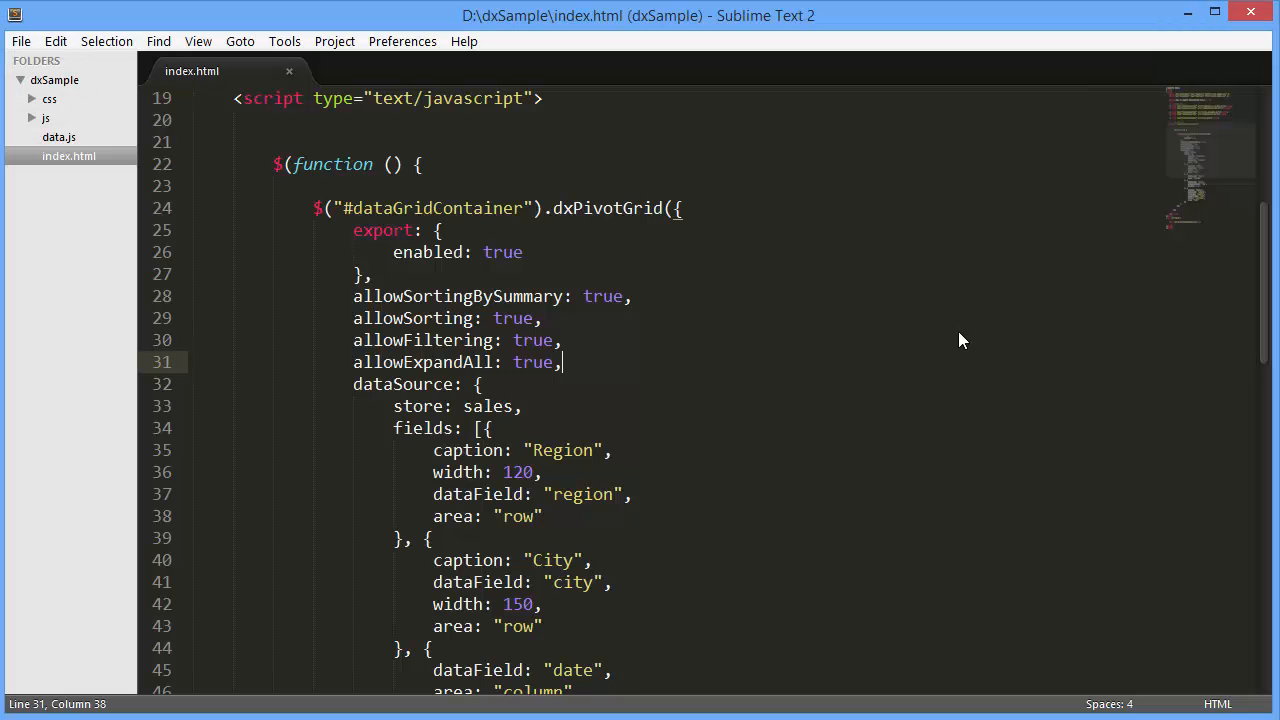
Step: Add fileName: "sales" to the export options, then export and open sales.xlsx
{"action": "key", "text": "enter"}
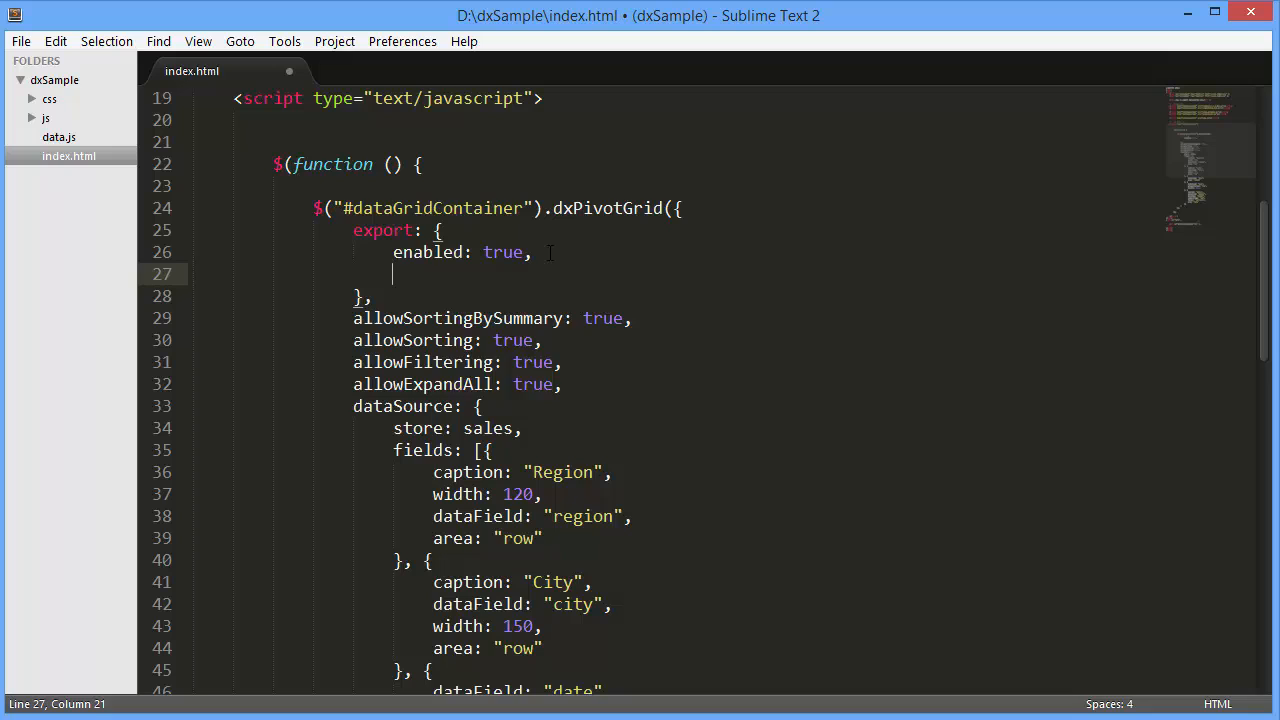
{"action": "type", "text": "fileName:"}
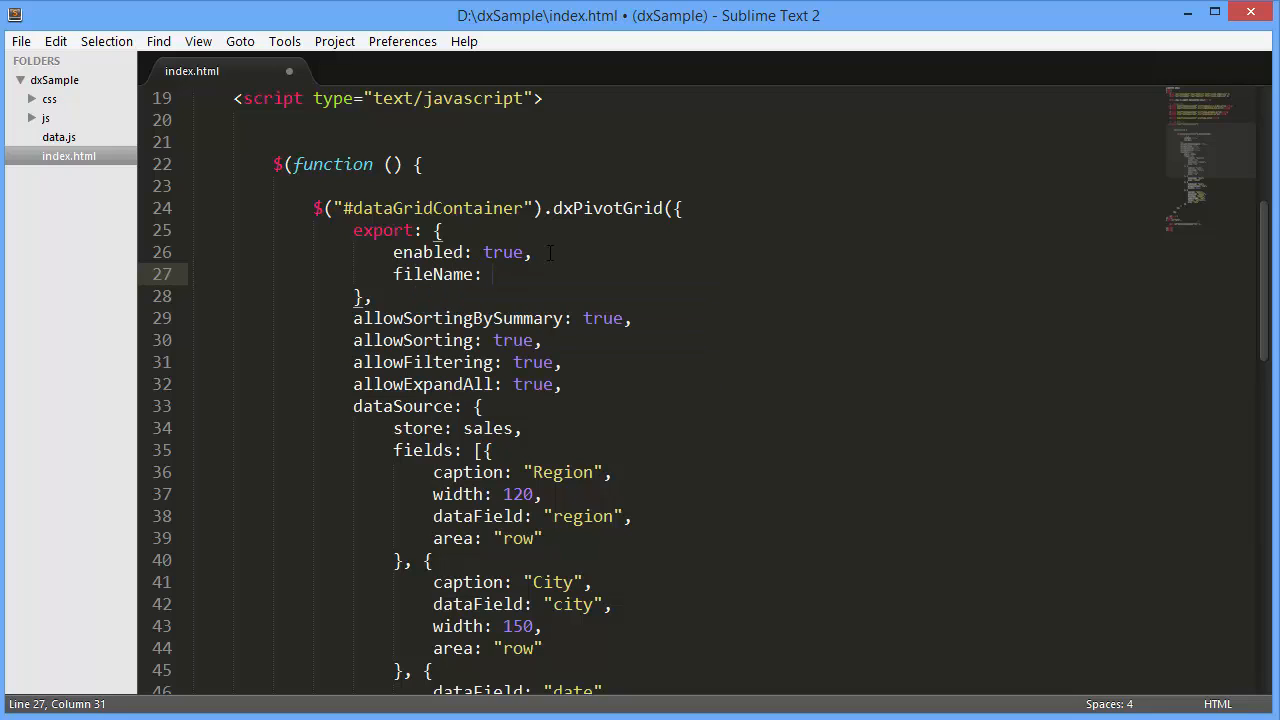
{"action": "type", "text": "\"sales\""}
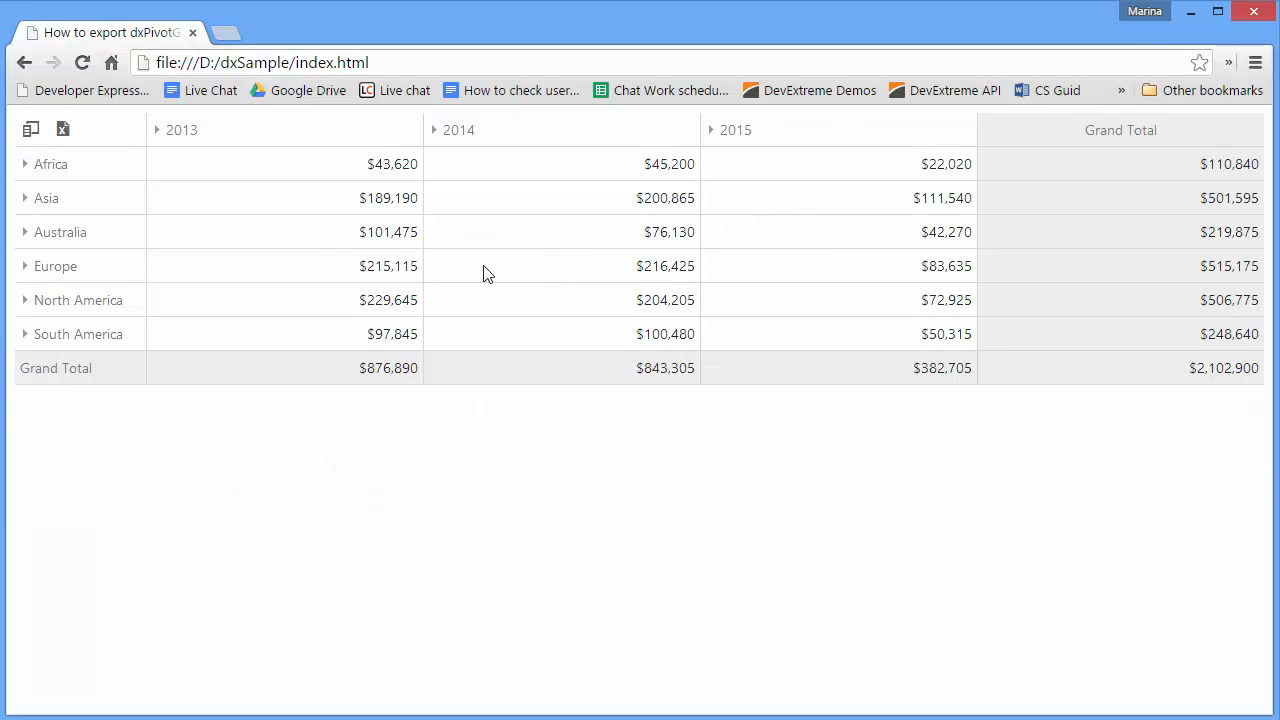
{"action": "left_click", "coordinate": [63, 129]}
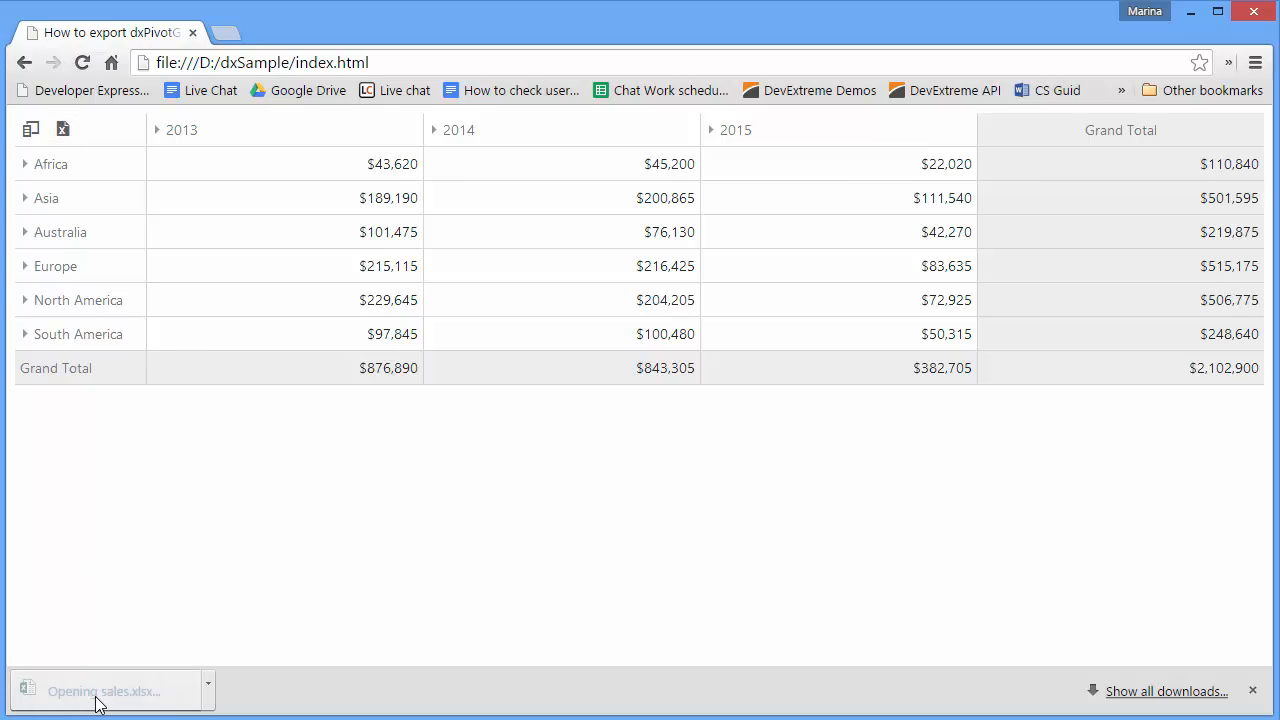
{"action": "left_click", "coordinate": [100, 691]}
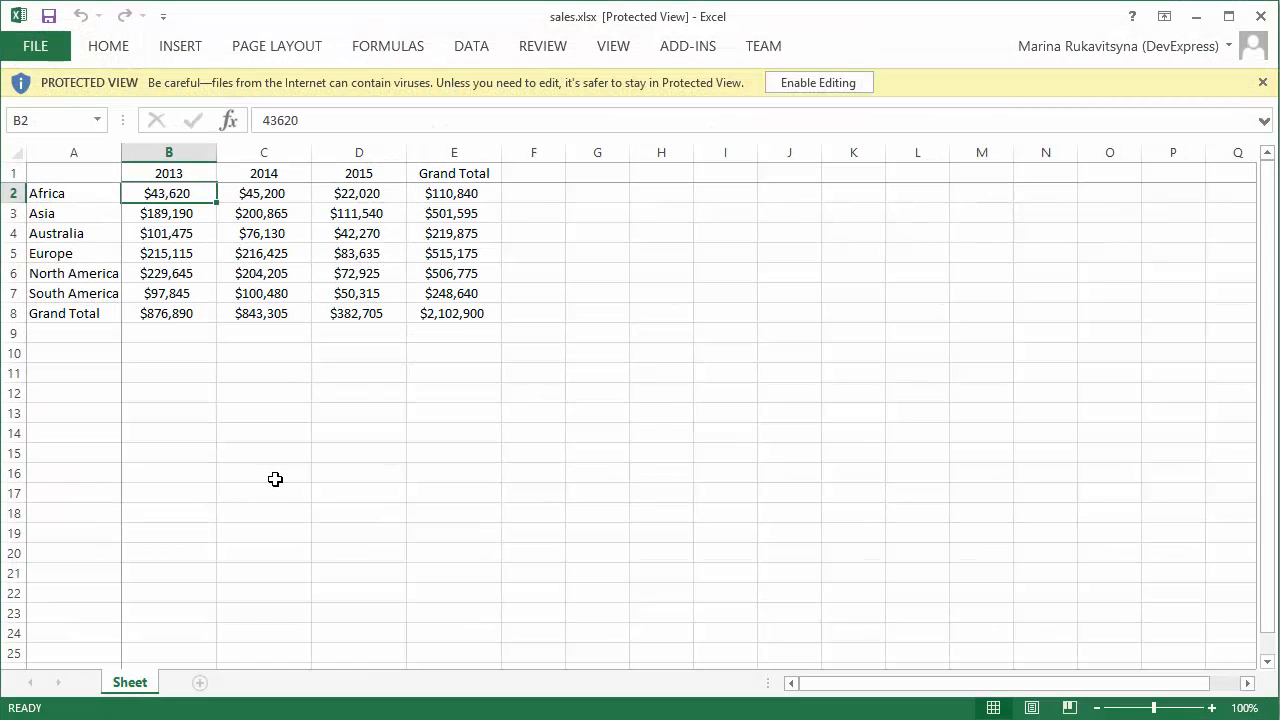